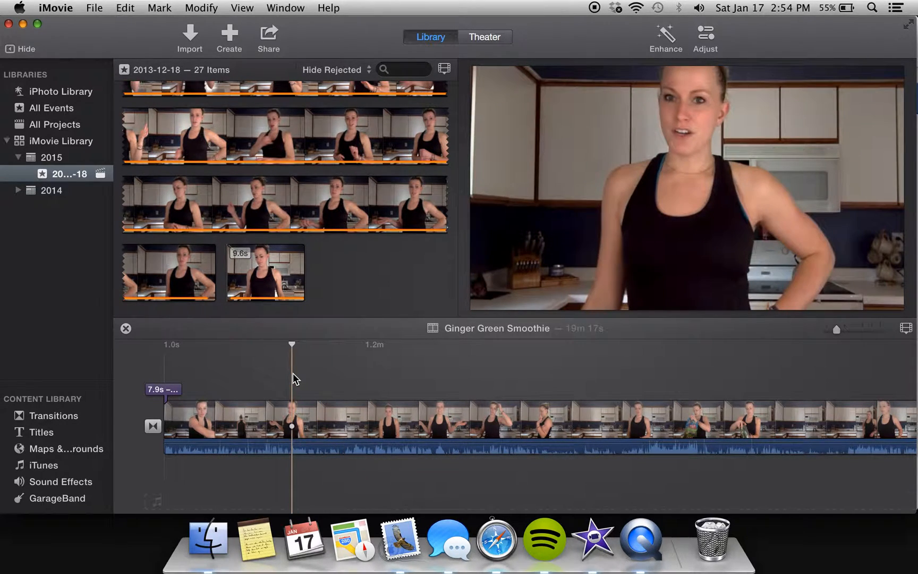
Step: Split the long kitchen clip into two clips at the 52-second playhead position
{"action": "left_click", "coordinate": [292, 425]}
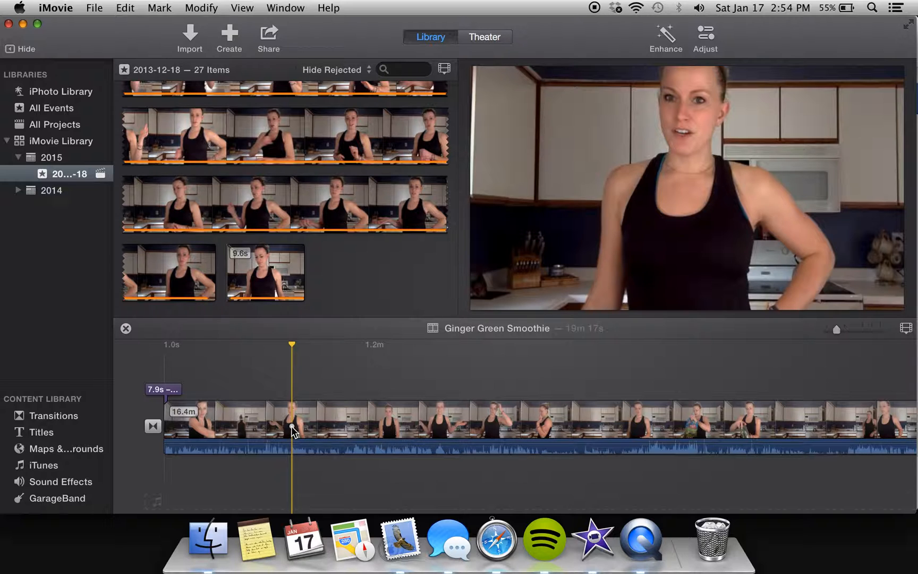
{"action": "right_click", "coordinate": [293, 427]}
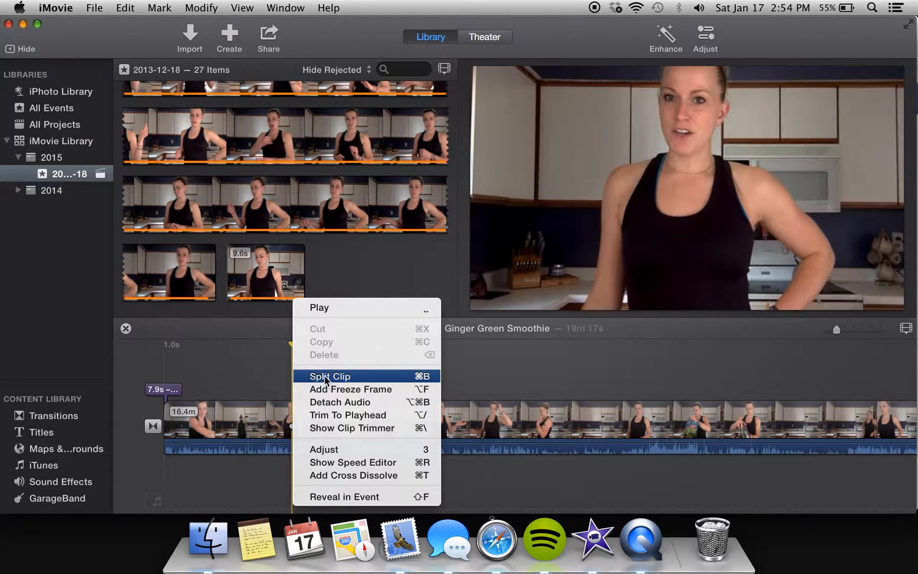
{"action": "left_click", "coordinate": [329, 376]}
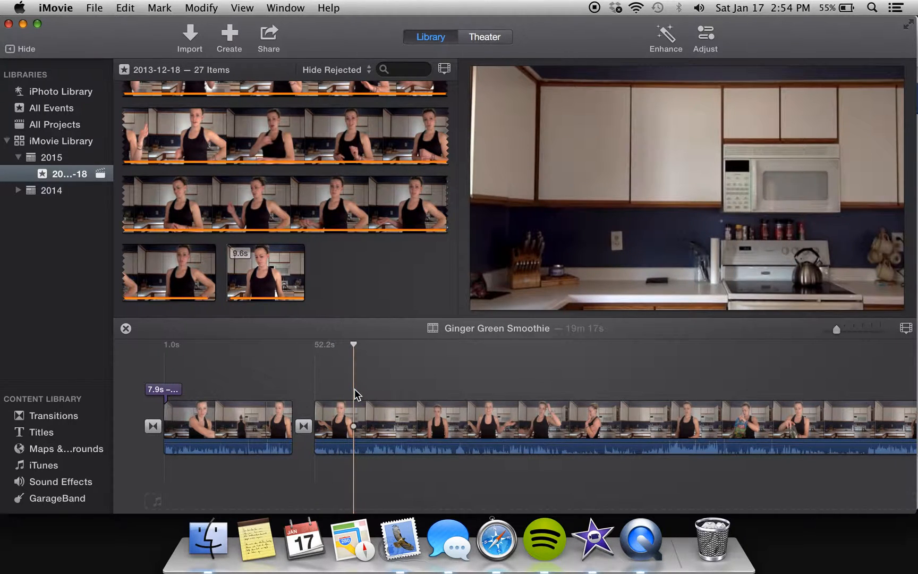
Step: Remove the unwanted piece and split the second clip, marking another cut near 1.2 minutes
{"action": "right_click", "coordinate": [355, 428]}
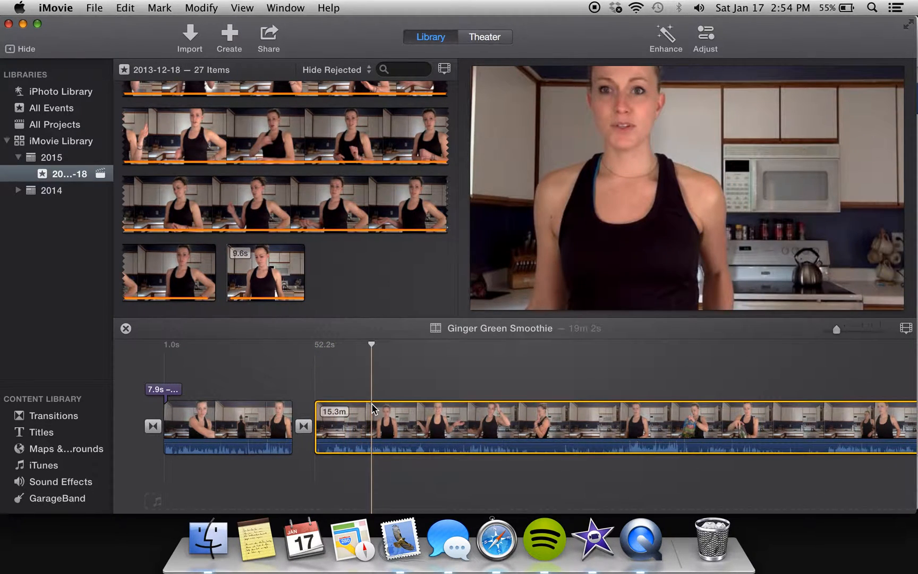
{"action": "right_click", "coordinate": [375, 408]}
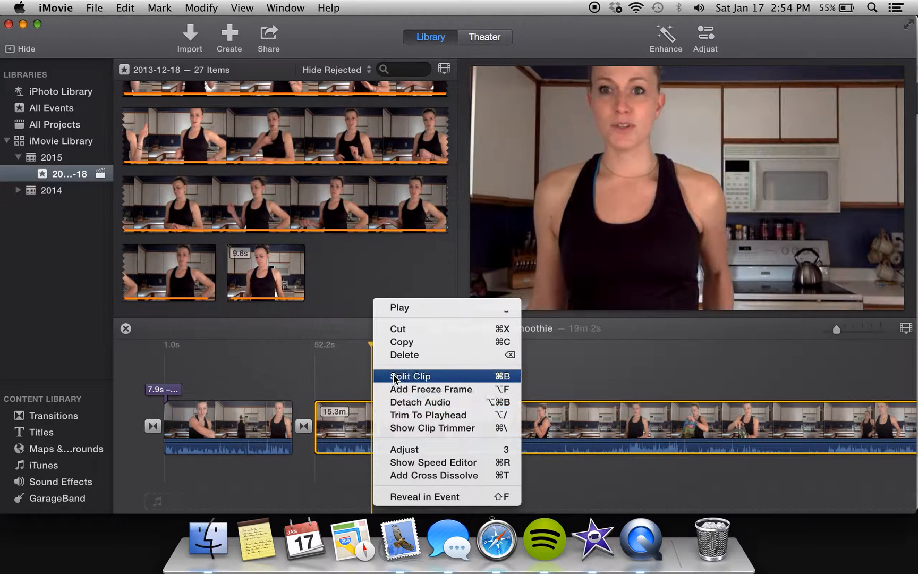
{"action": "left_click", "coordinate": [411, 376]}
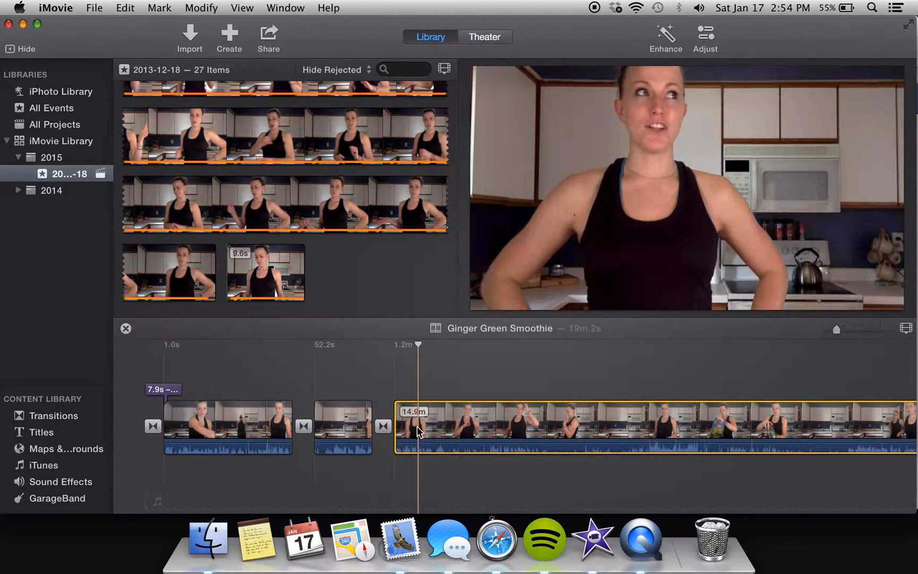
{"action": "left_click", "coordinate": [406, 427]}
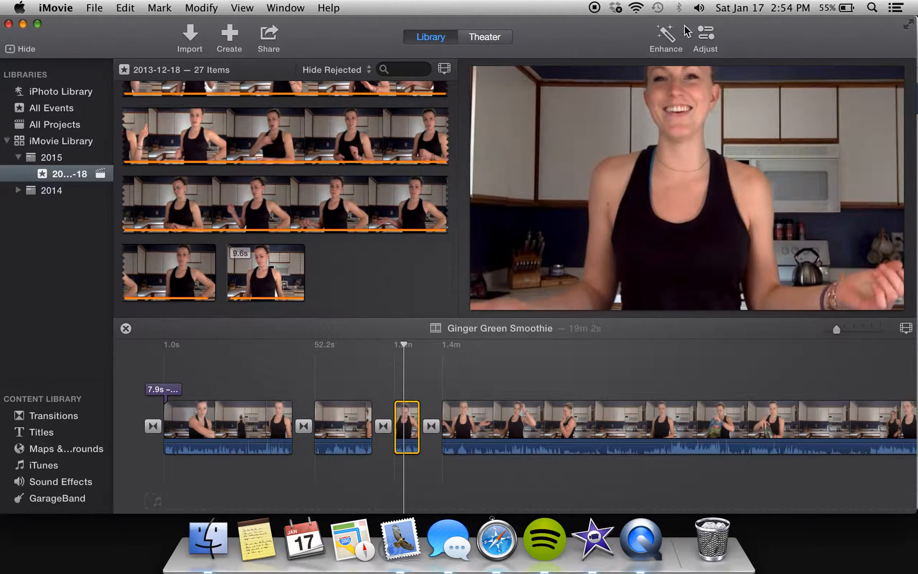
Step: Show the short clip's Adjust tools, viewing colour correction, then cropping options
{"action": "left_click", "coordinate": [705, 34]}
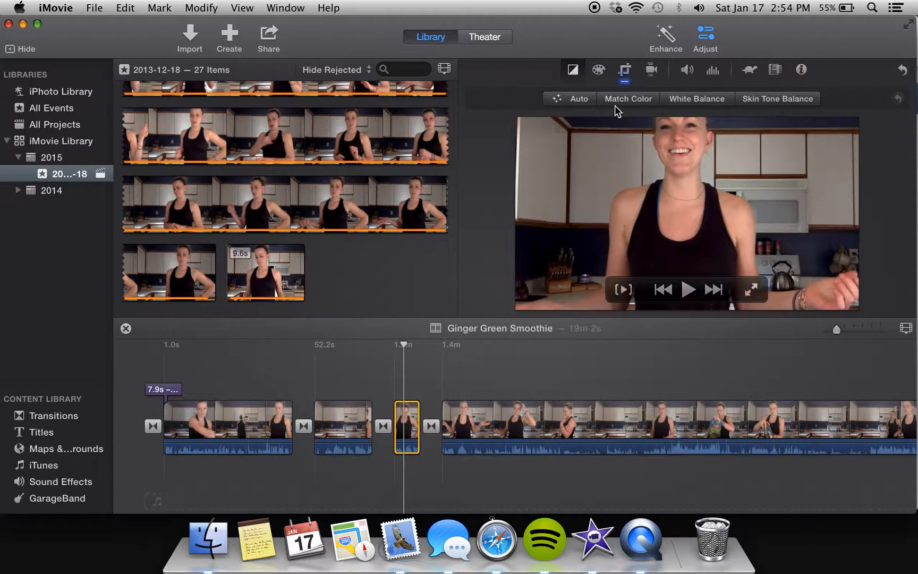
{"action": "left_click", "coordinate": [598, 70]}
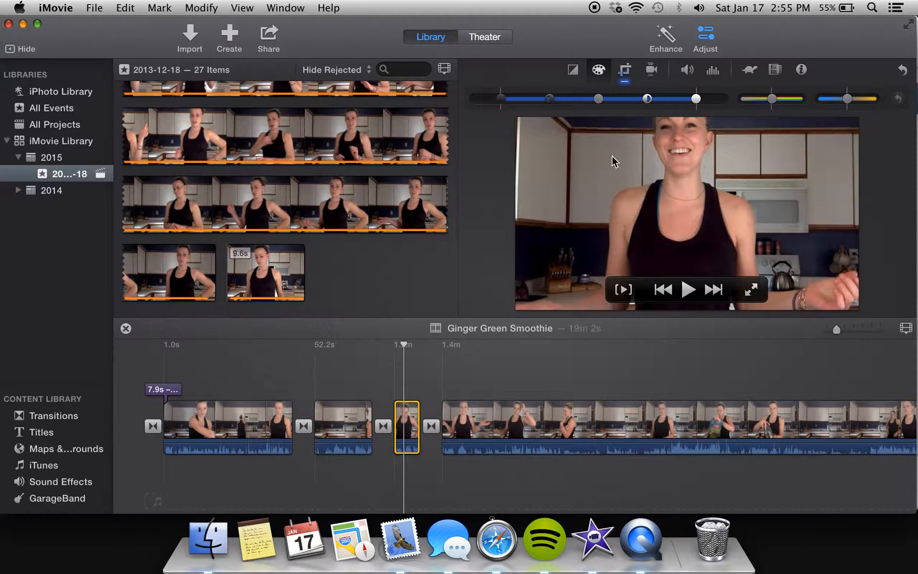
{"action": "left_click", "coordinate": [624, 69]}
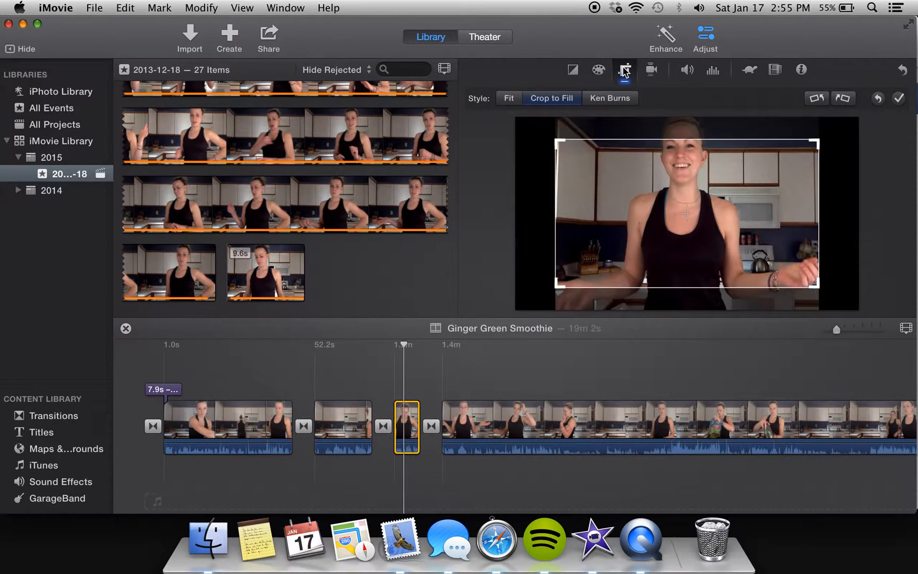
Step: Try Fit and Crop to Fill with a smaller crop area, then view stabilization settings
{"action": "left_click", "coordinate": [508, 98]}
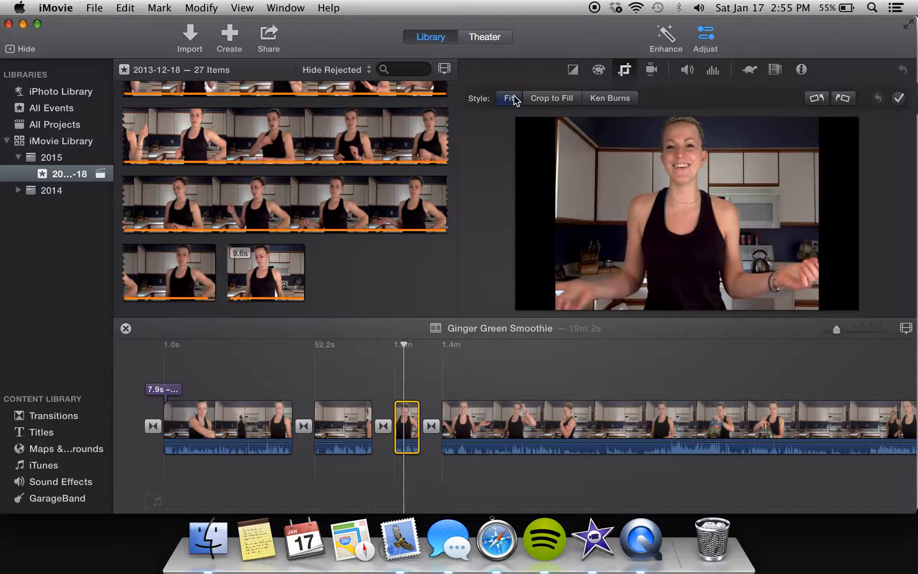
{"action": "left_click", "coordinate": [551, 97]}
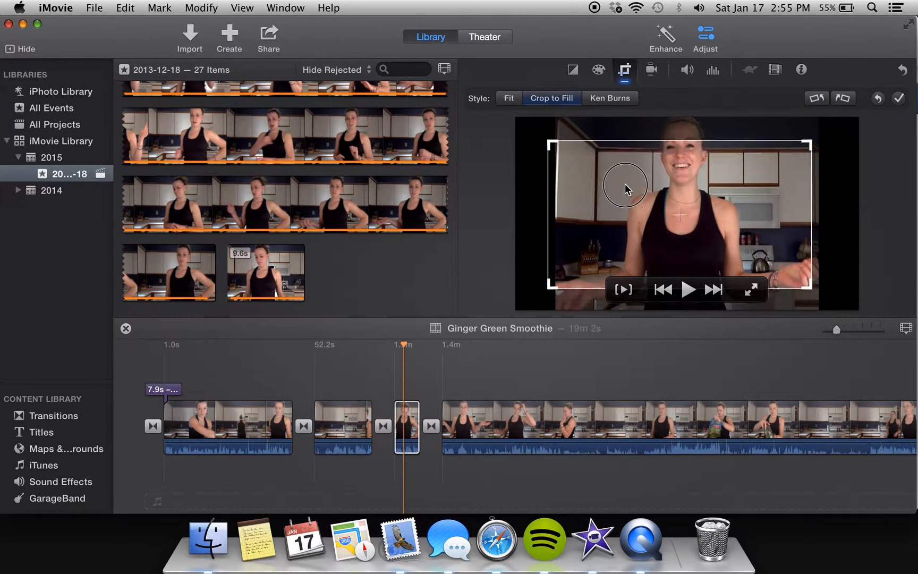
{"action": "left_click_drag", "start_coordinate": [623, 186], "coordinate": [723, 234]}
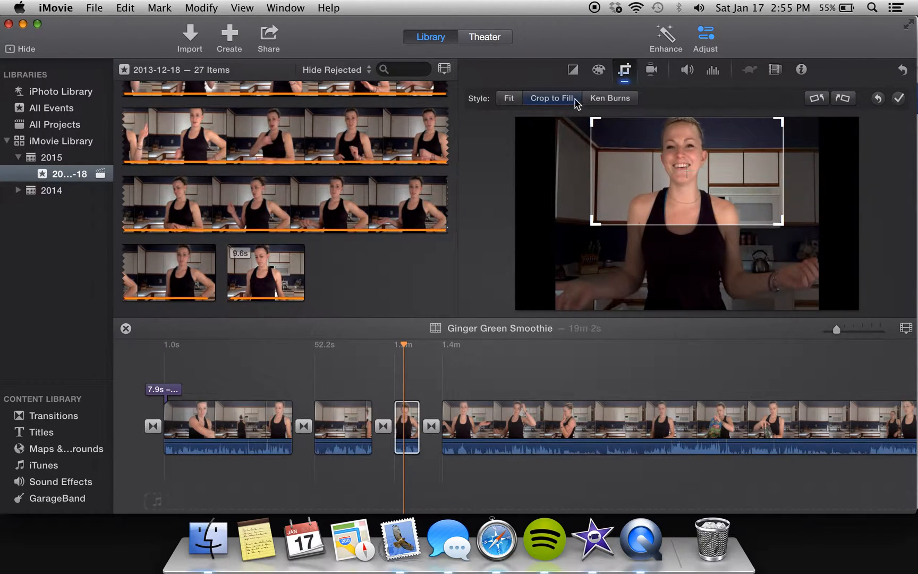
{"action": "left_click", "coordinate": [652, 69]}
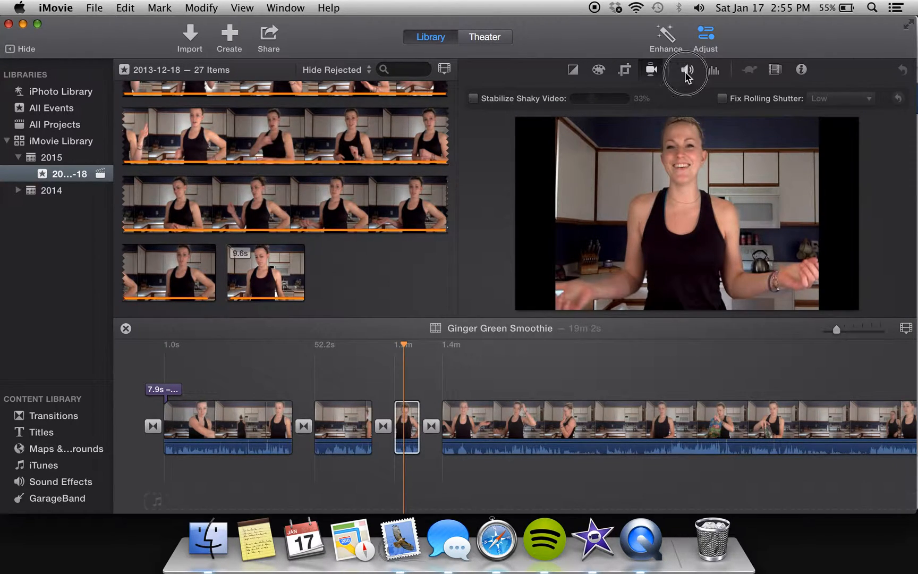
Step: Check the short clip's volume and noise-reduction settings, then show its speed options
{"action": "left_click", "coordinate": [713, 70]}
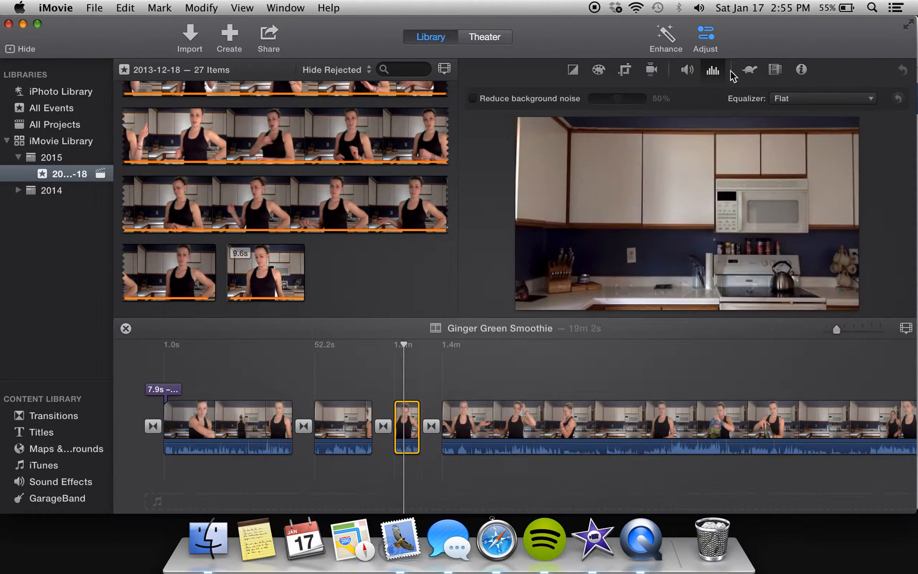
{"action": "left_click", "coordinate": [750, 69]}
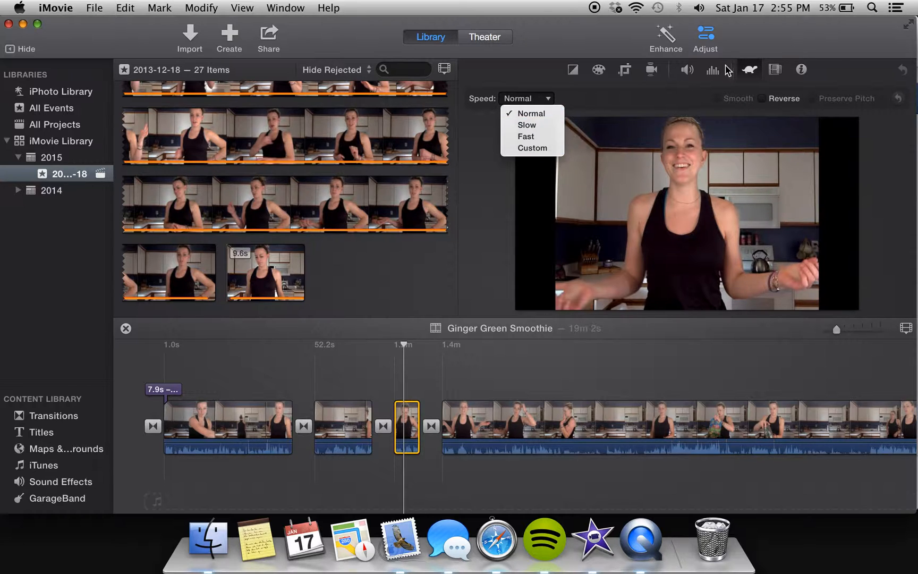
{"action": "mouse_move", "coordinate": [524, 136]}
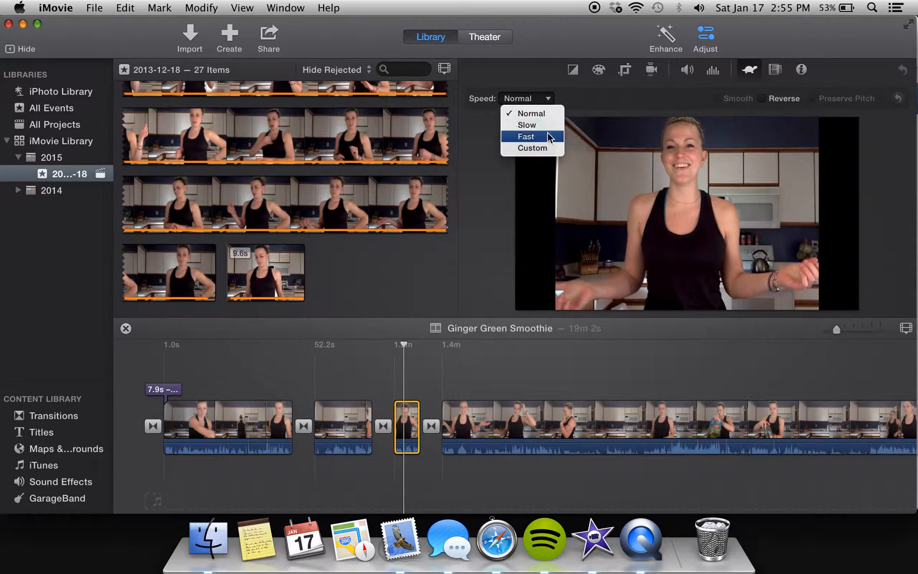
Step: Try Fast and Slow 50% on the short clip, then return it to Normal speed
{"action": "left_click", "coordinate": [531, 148]}
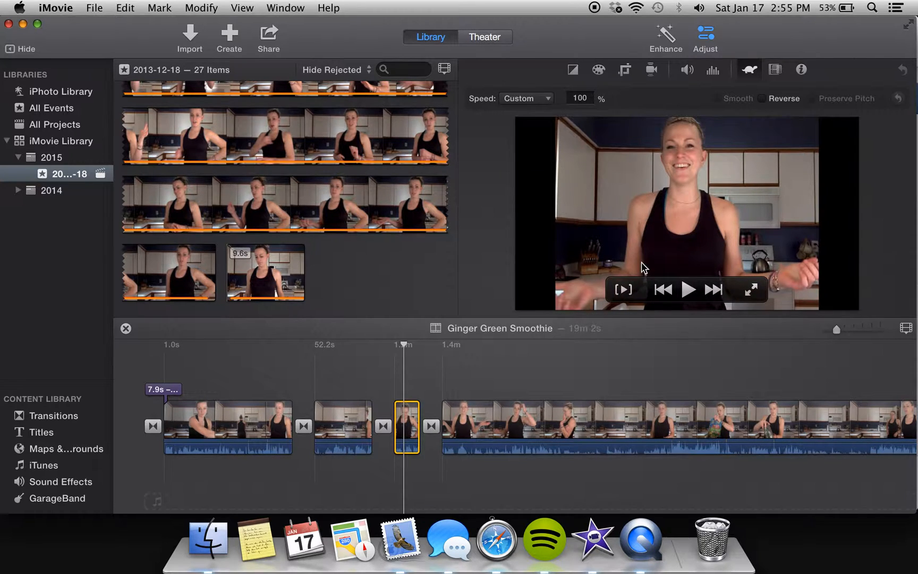
{"action": "left_click", "coordinate": [580, 98]}
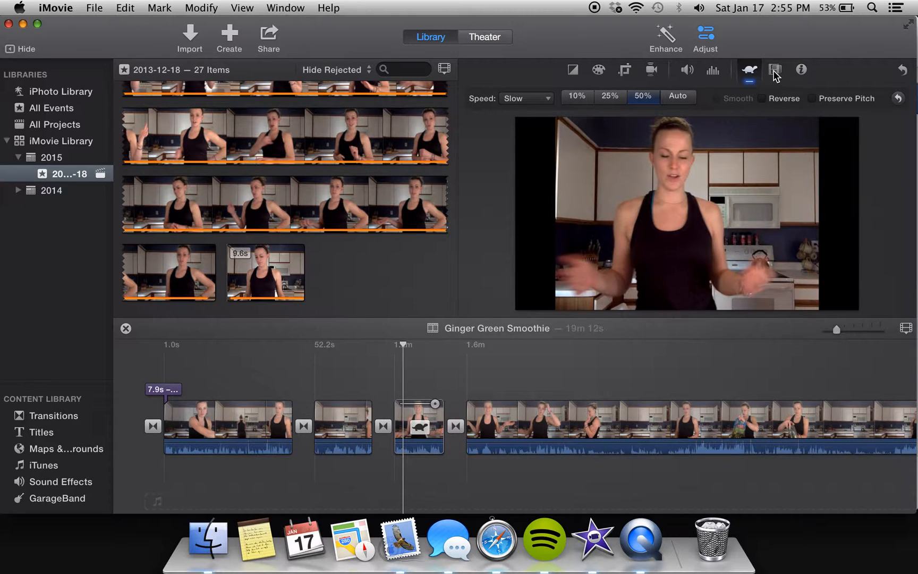
{"action": "left_click", "coordinate": [524, 98]}
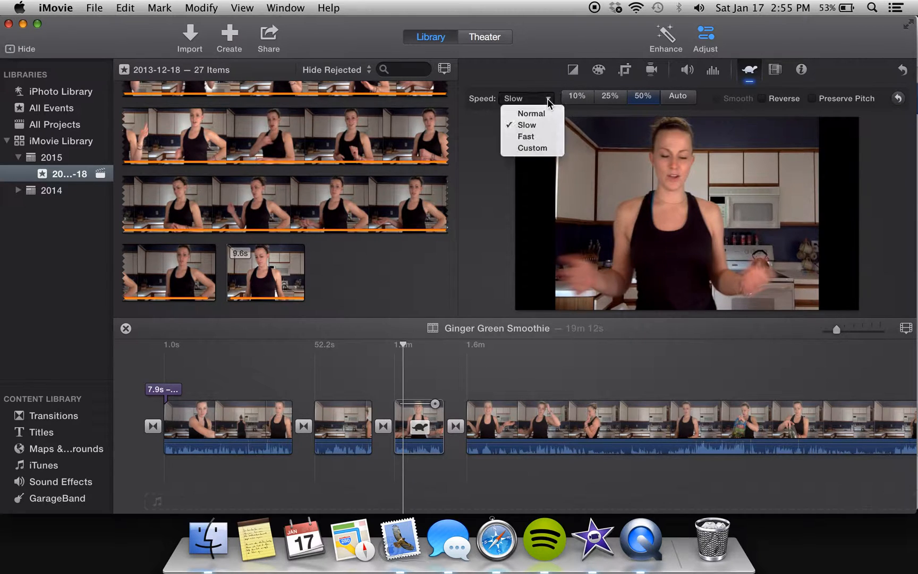
{"action": "left_click", "coordinate": [776, 69]}
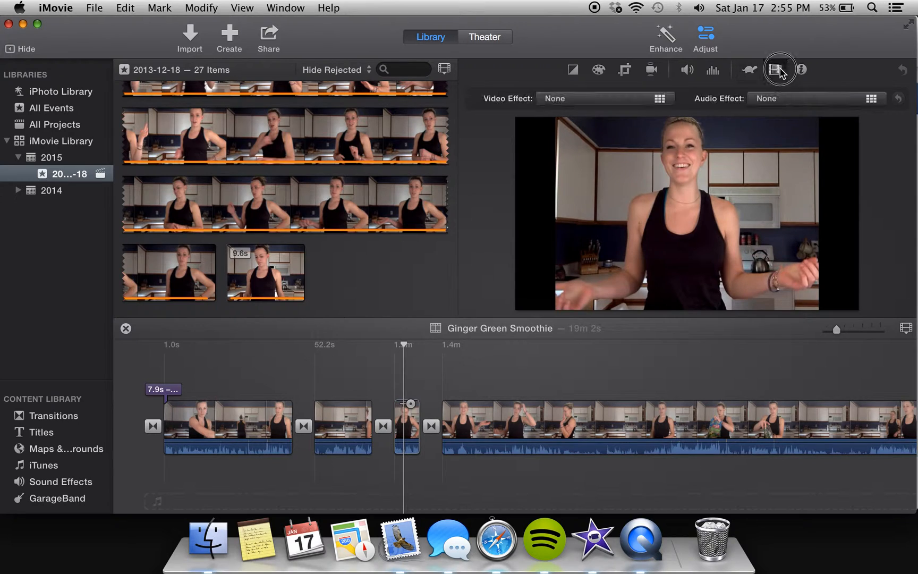
Step: Preview the Flipped, Film Grain and Sci-Fi video effects, keeping the effect at None
{"action": "left_click", "coordinate": [603, 98]}
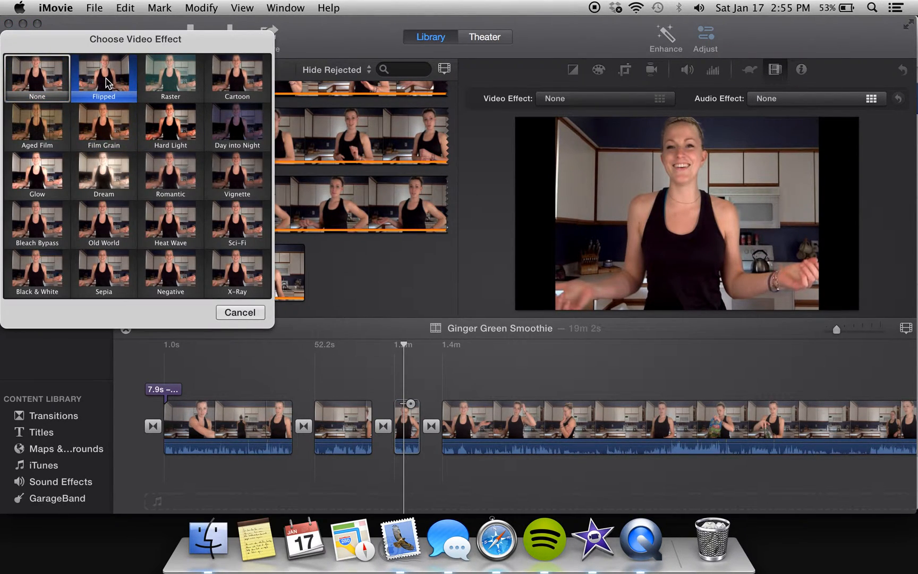
{"action": "left_click", "coordinate": [170, 76]}
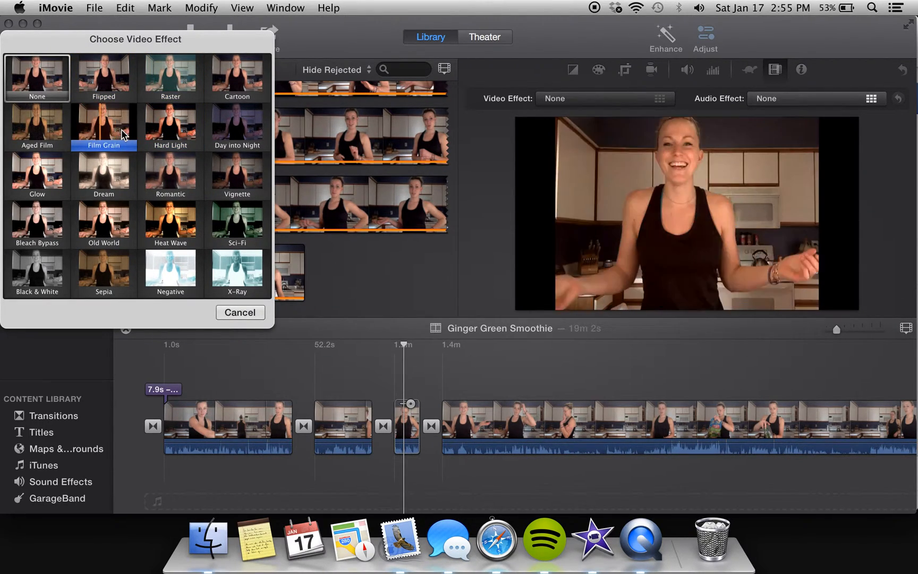
{"action": "left_click", "coordinate": [237, 223]}
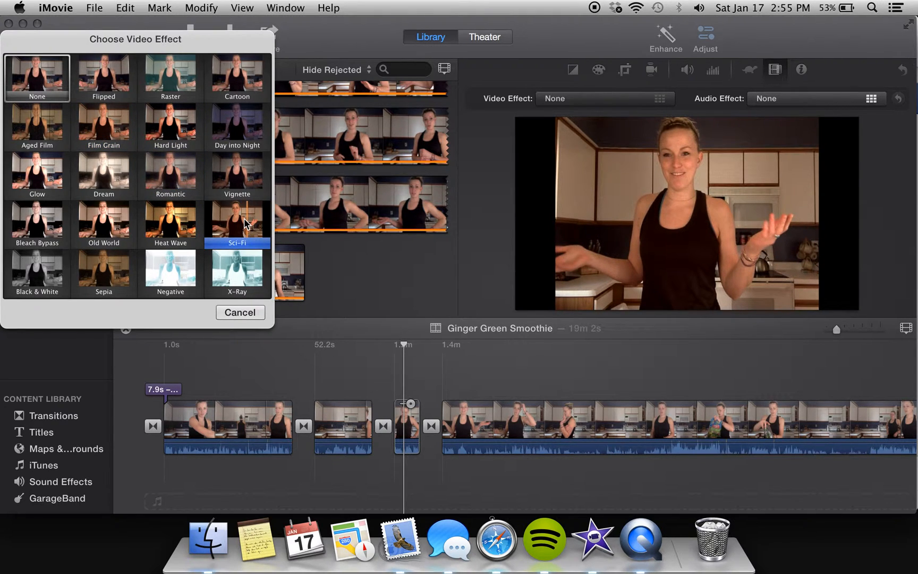
{"action": "left_click", "coordinate": [36, 77]}
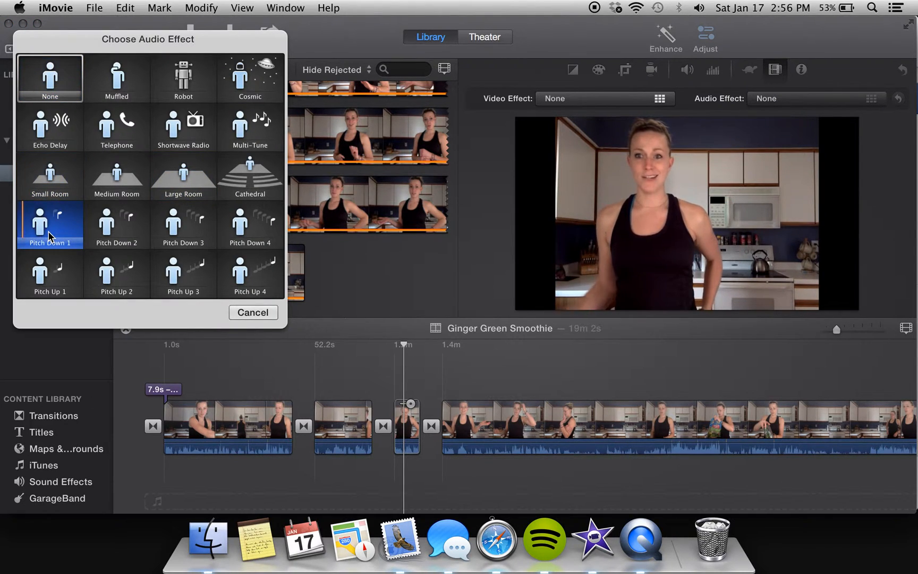
Step: Preview Pitch Down 1, 3, 2 and Shortwave Radio sounds, then cancel without applying
{"action": "left_click", "coordinate": [183, 224]}
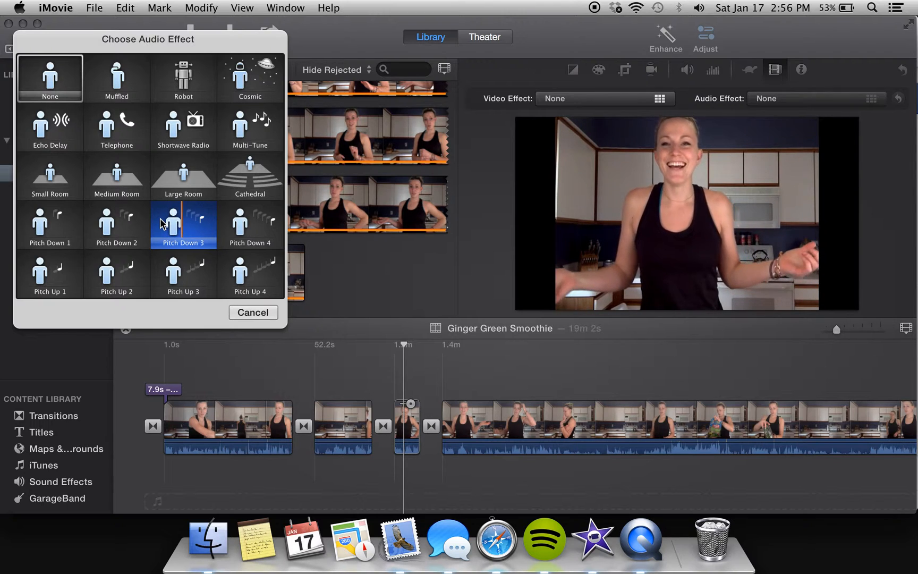
{"action": "left_click", "coordinate": [183, 274]}
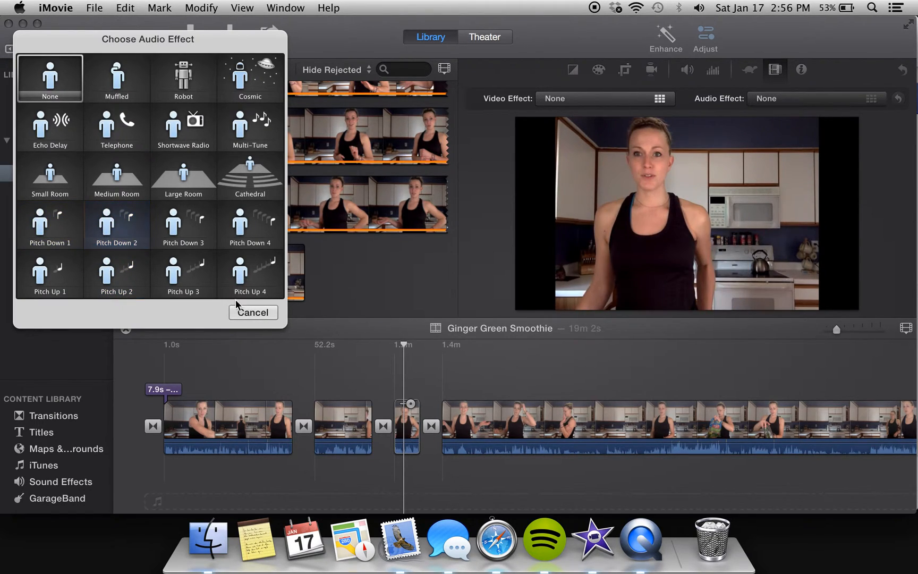
{"action": "left_click", "coordinate": [116, 224]}
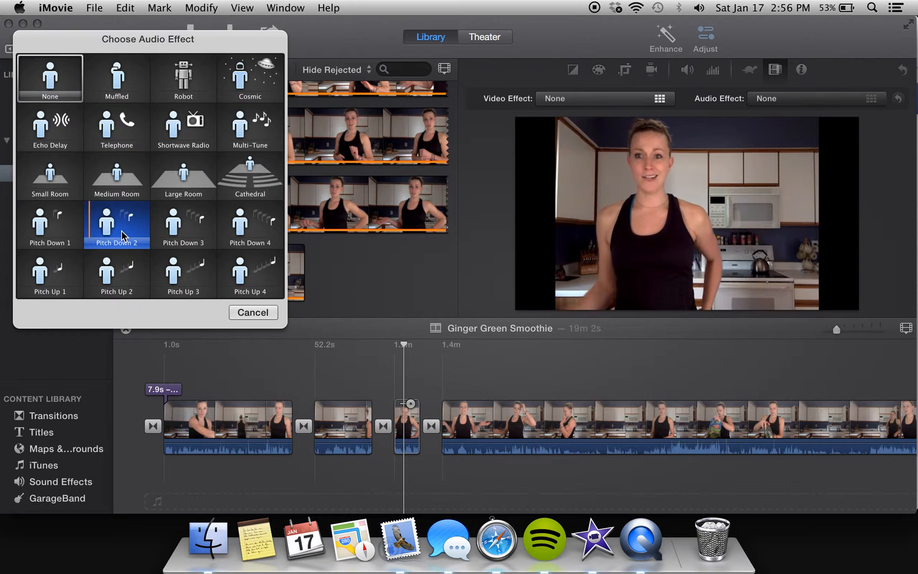
{"action": "left_click", "coordinate": [183, 127]}
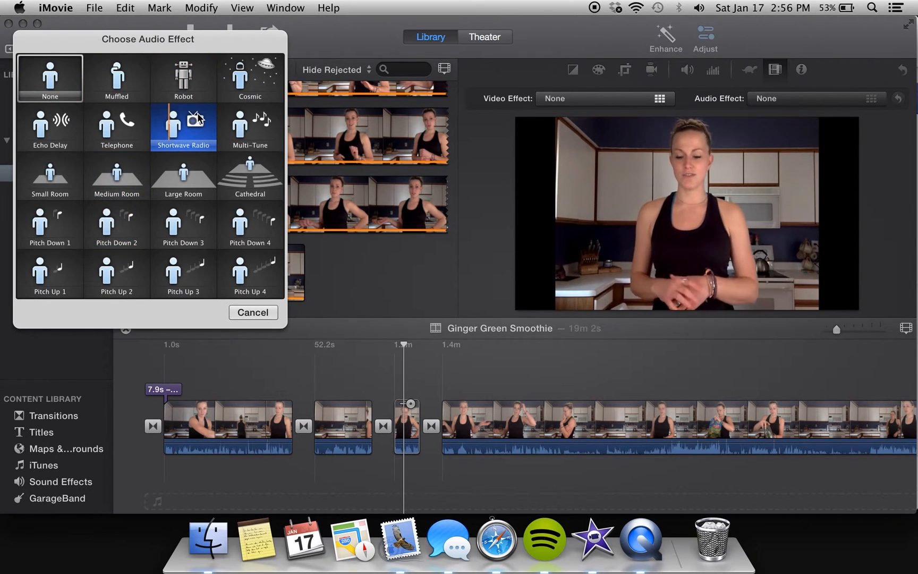
{"action": "left_click", "coordinate": [253, 312]}
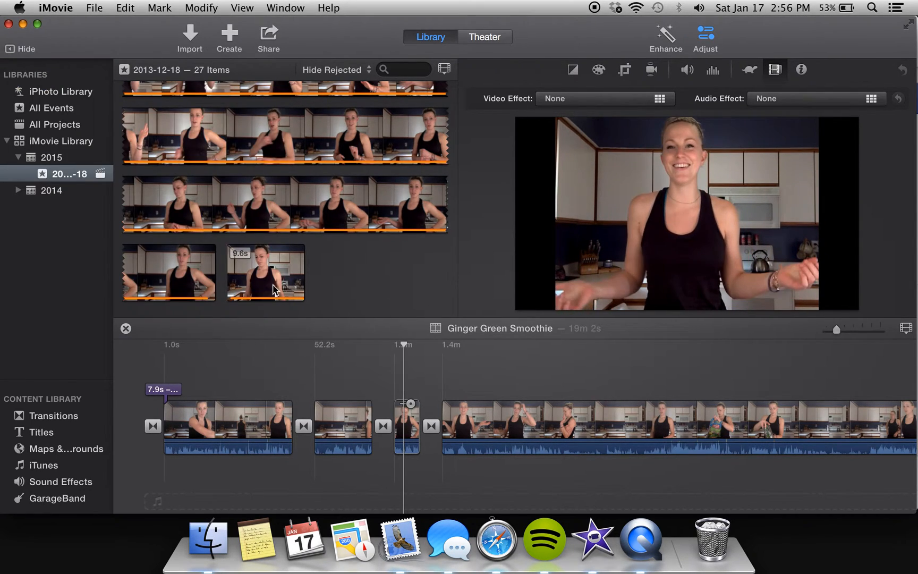